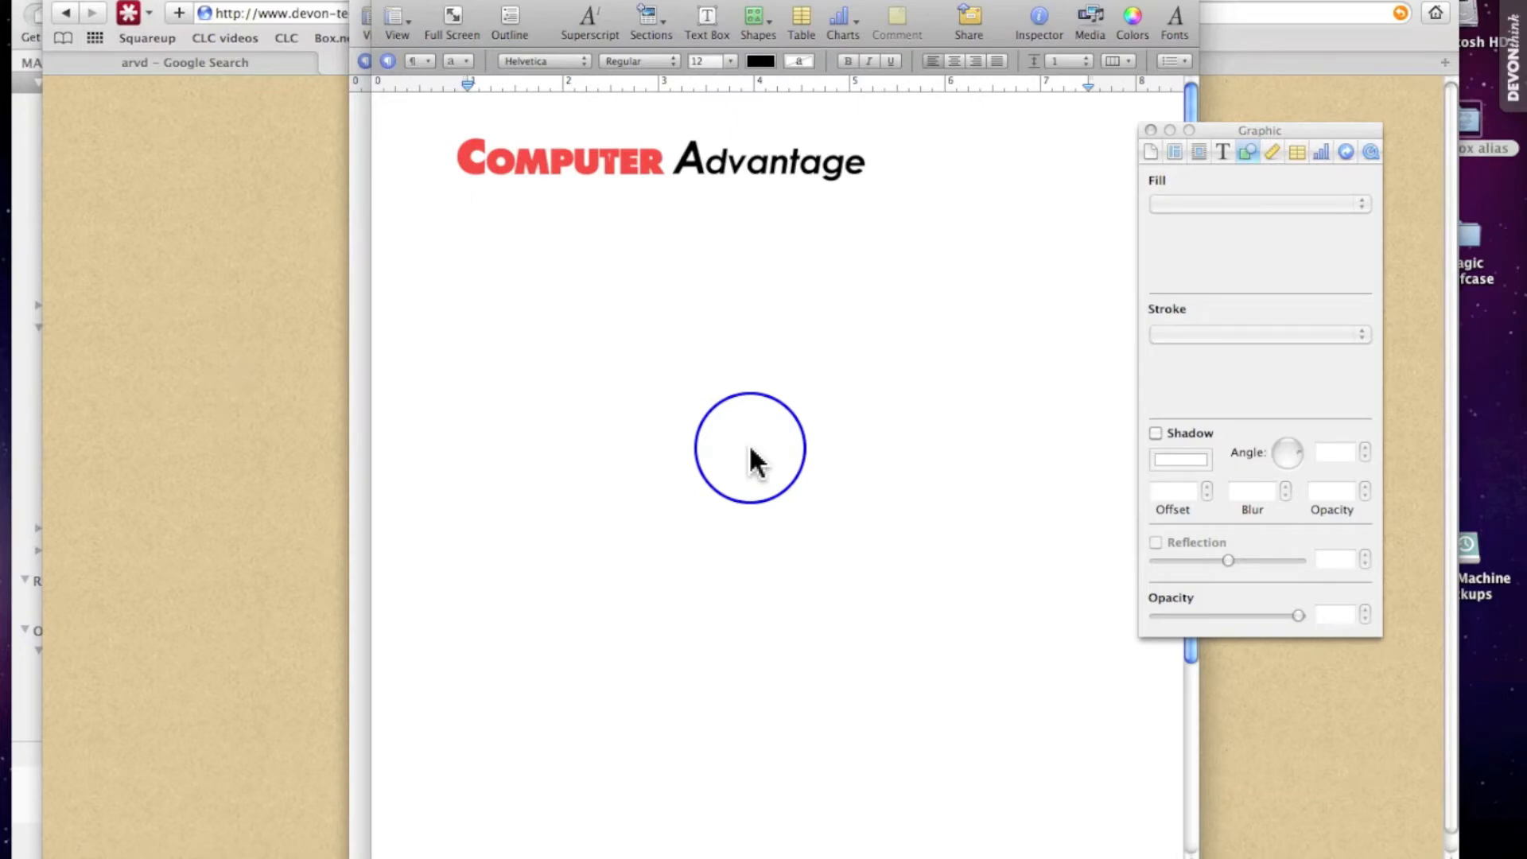
Step: Add the word 'Pfiser' on the line below the logo and select it
click(468, 197)
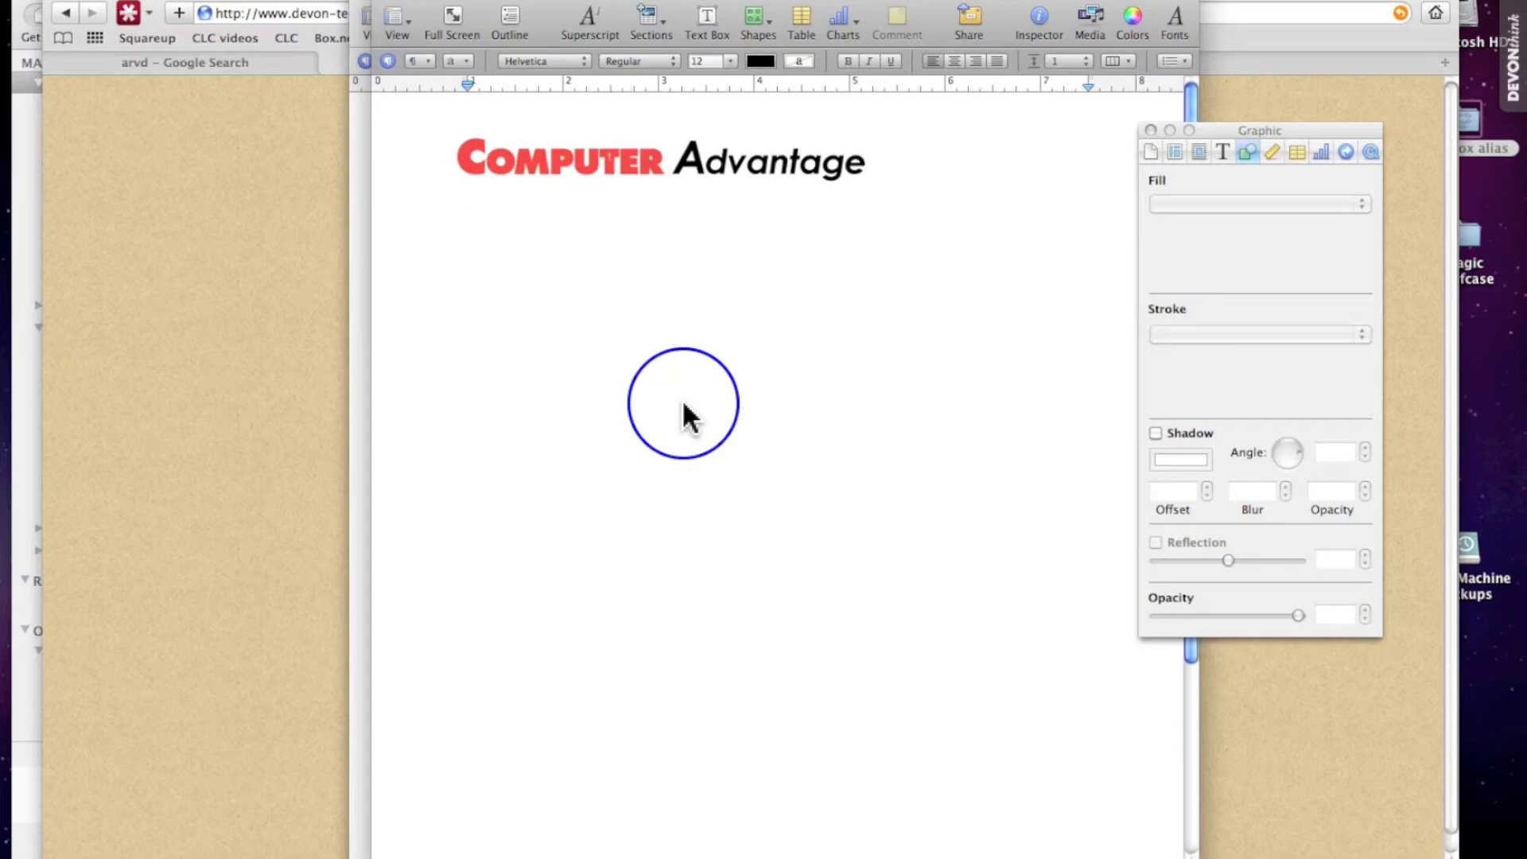
text(Pfi)
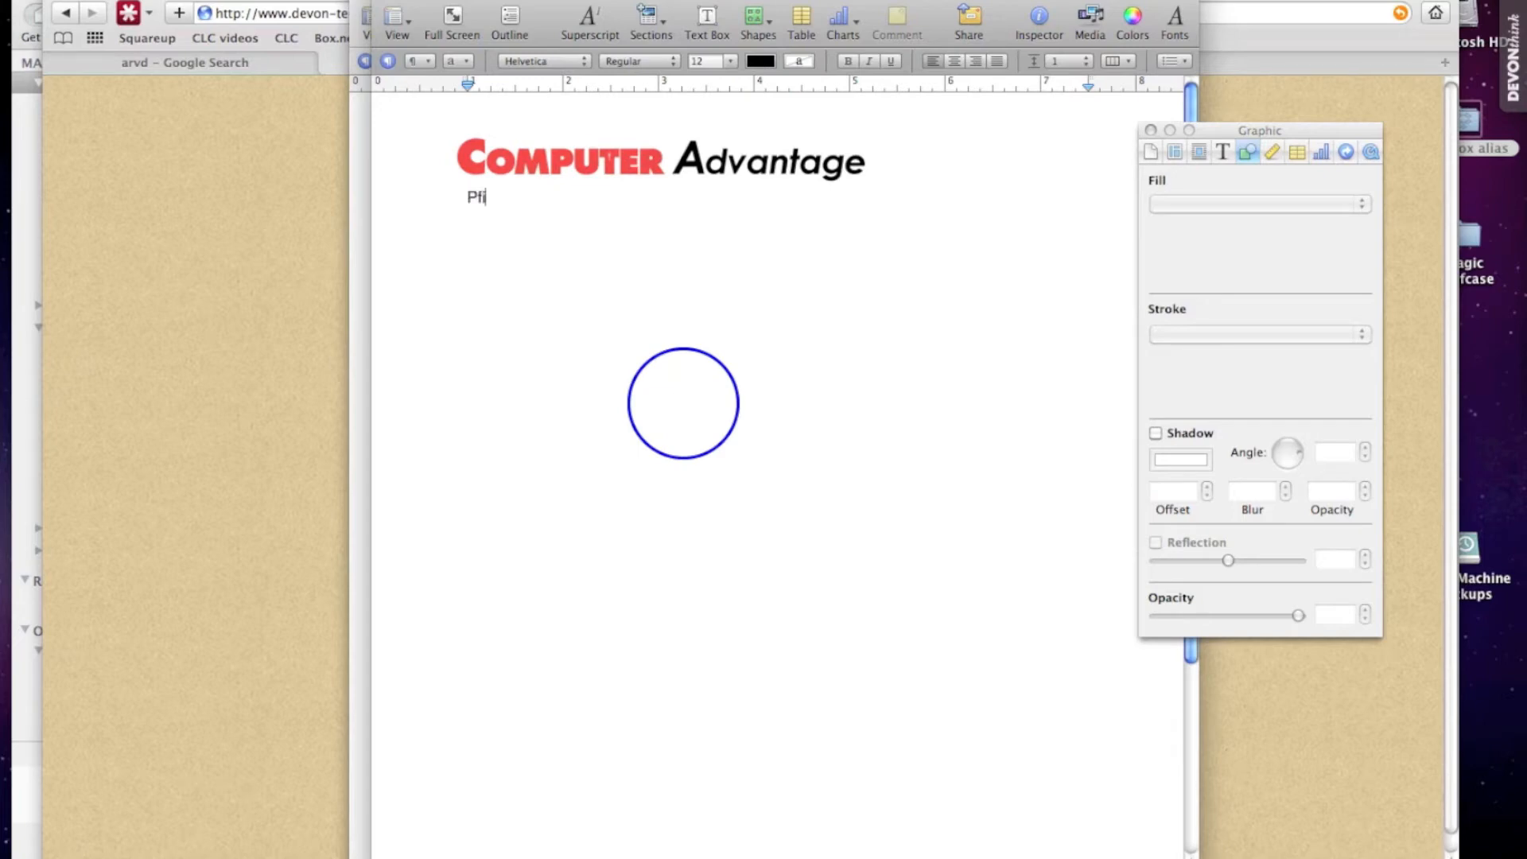
text(ser)
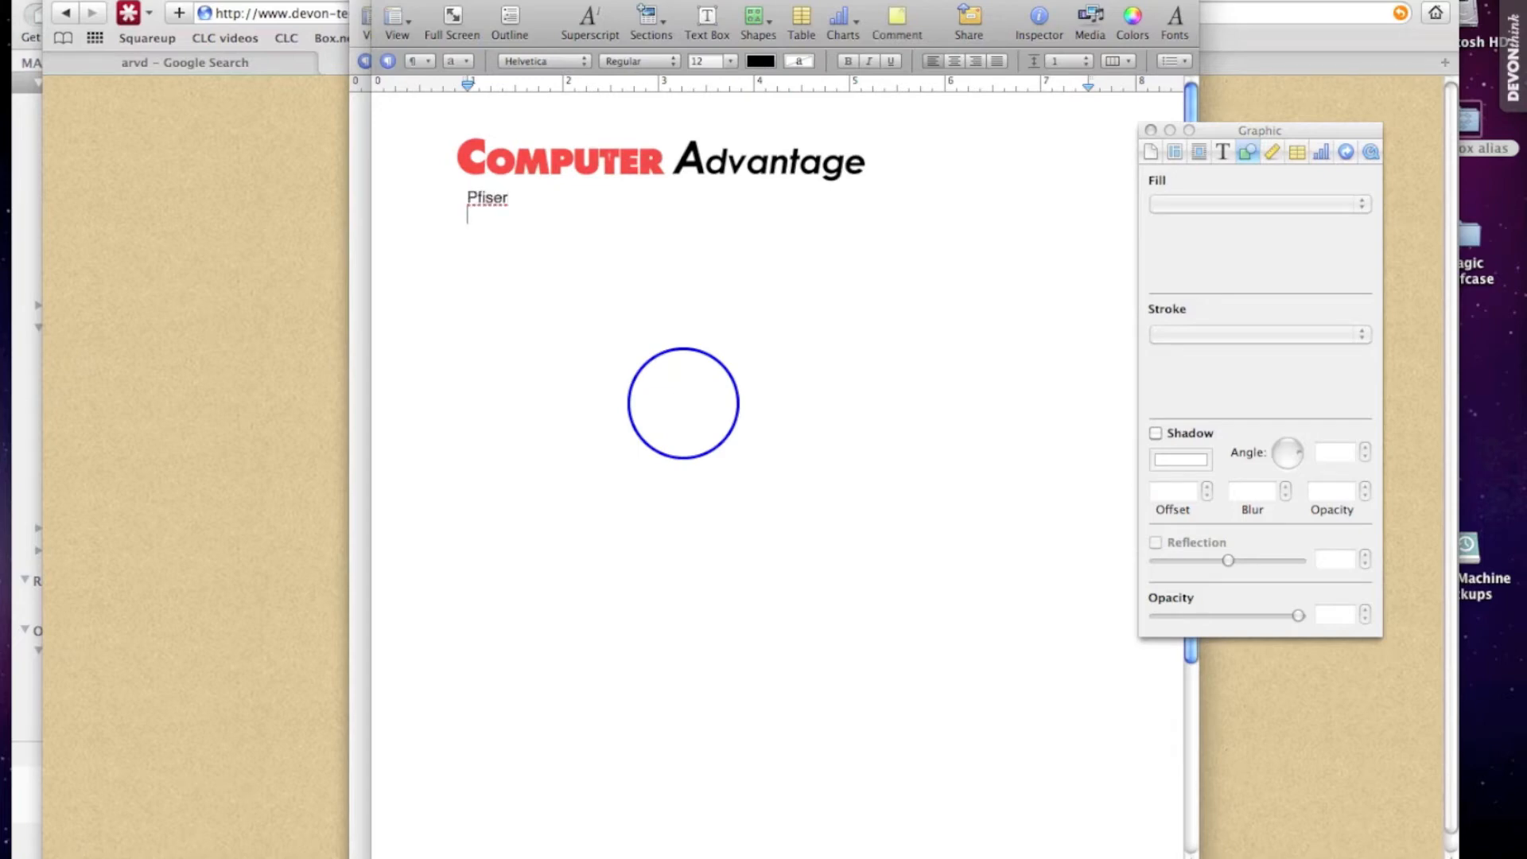
drag(682, 404, 506, 205)
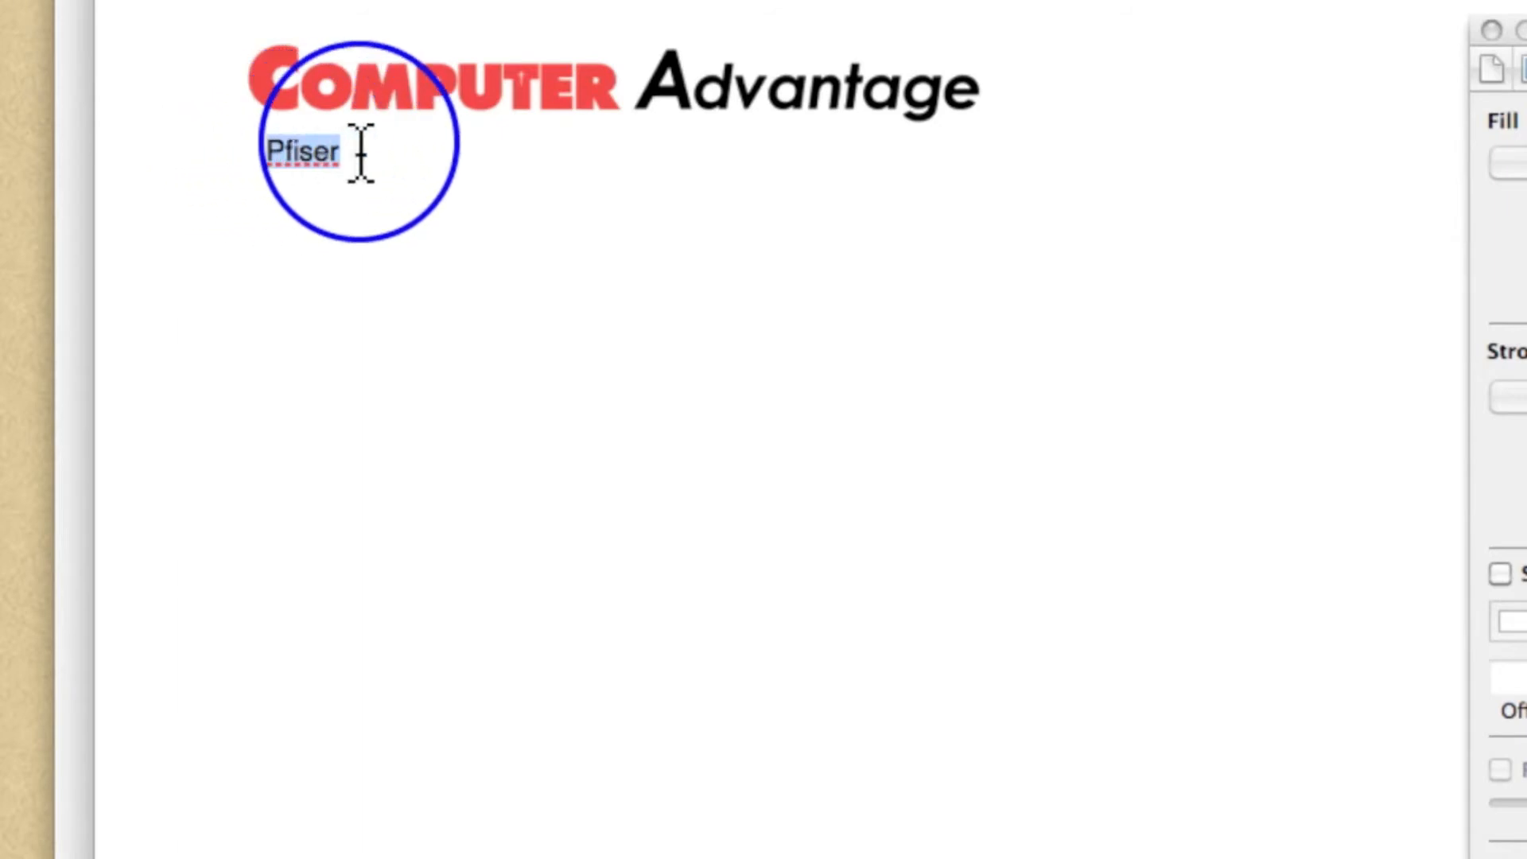
Step: Choose Learn Spelling for 'Pfiser' from its context menu, then reopen the menu to check
right_click(304, 153)
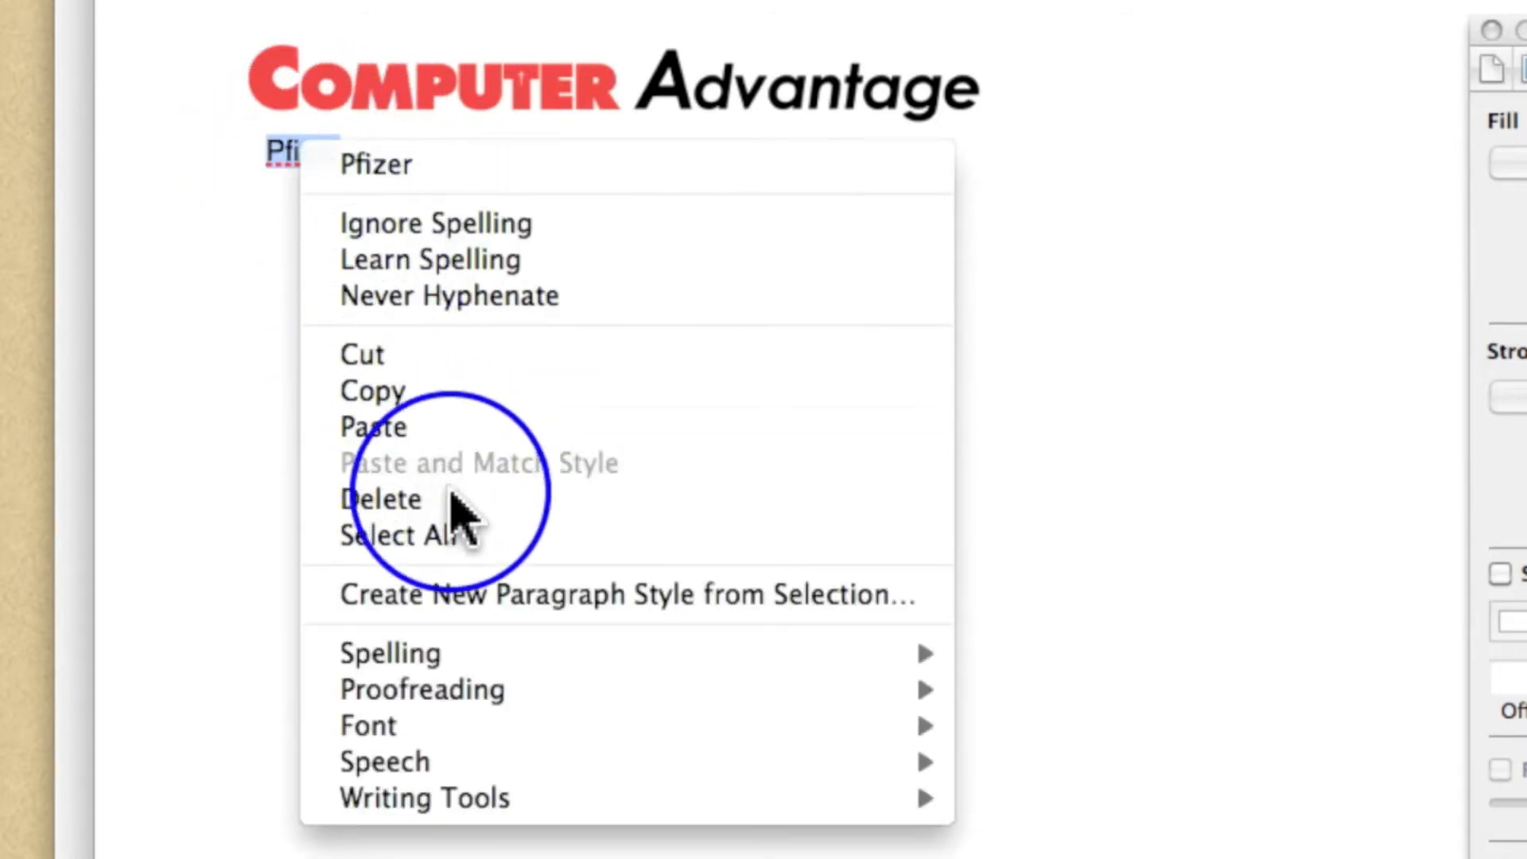
mouse_move(604, 272)
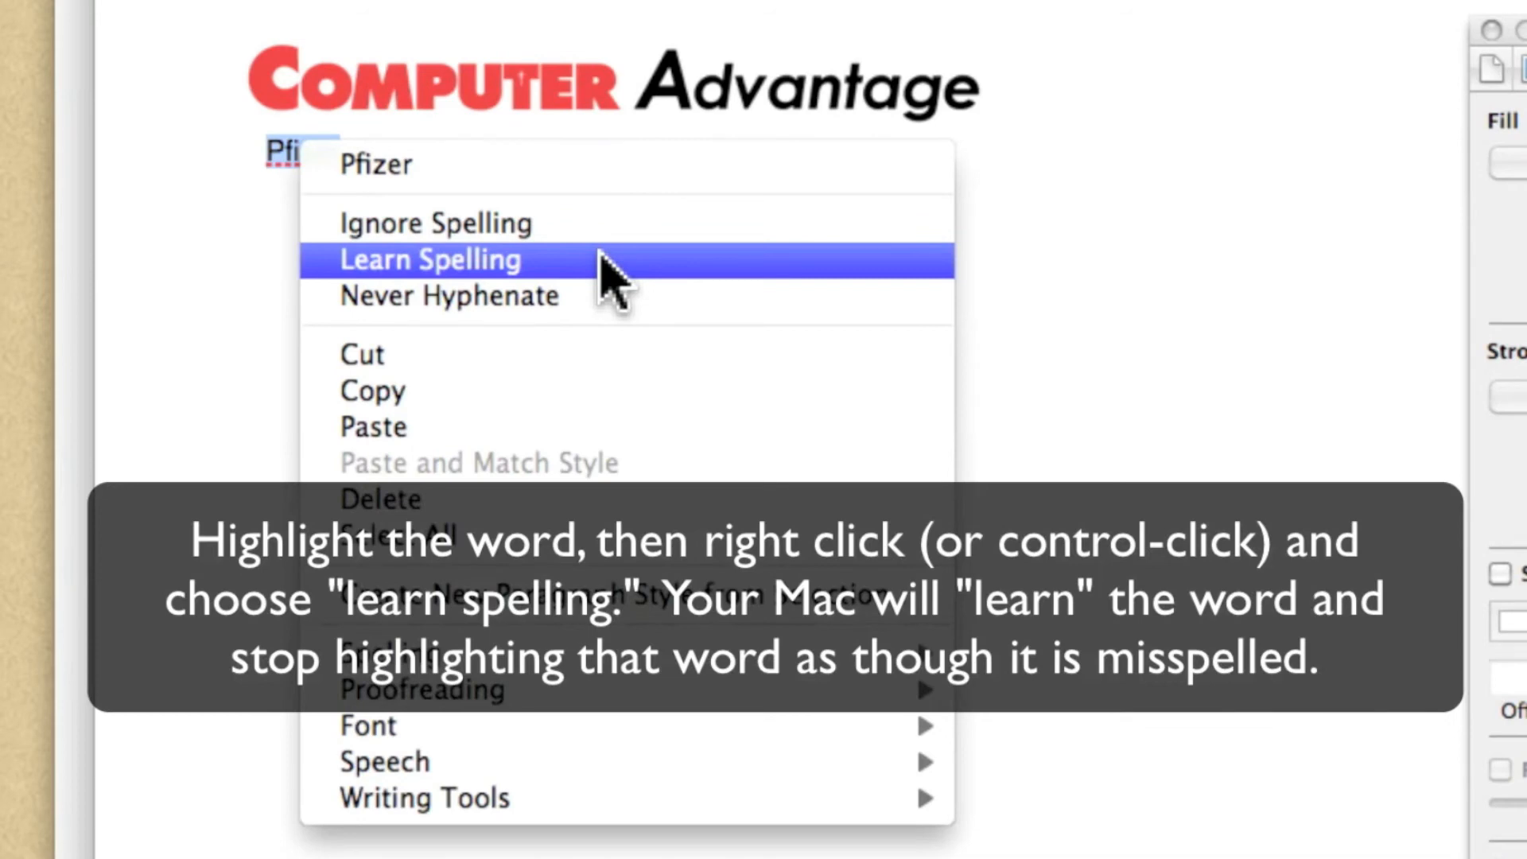
click(430, 259)
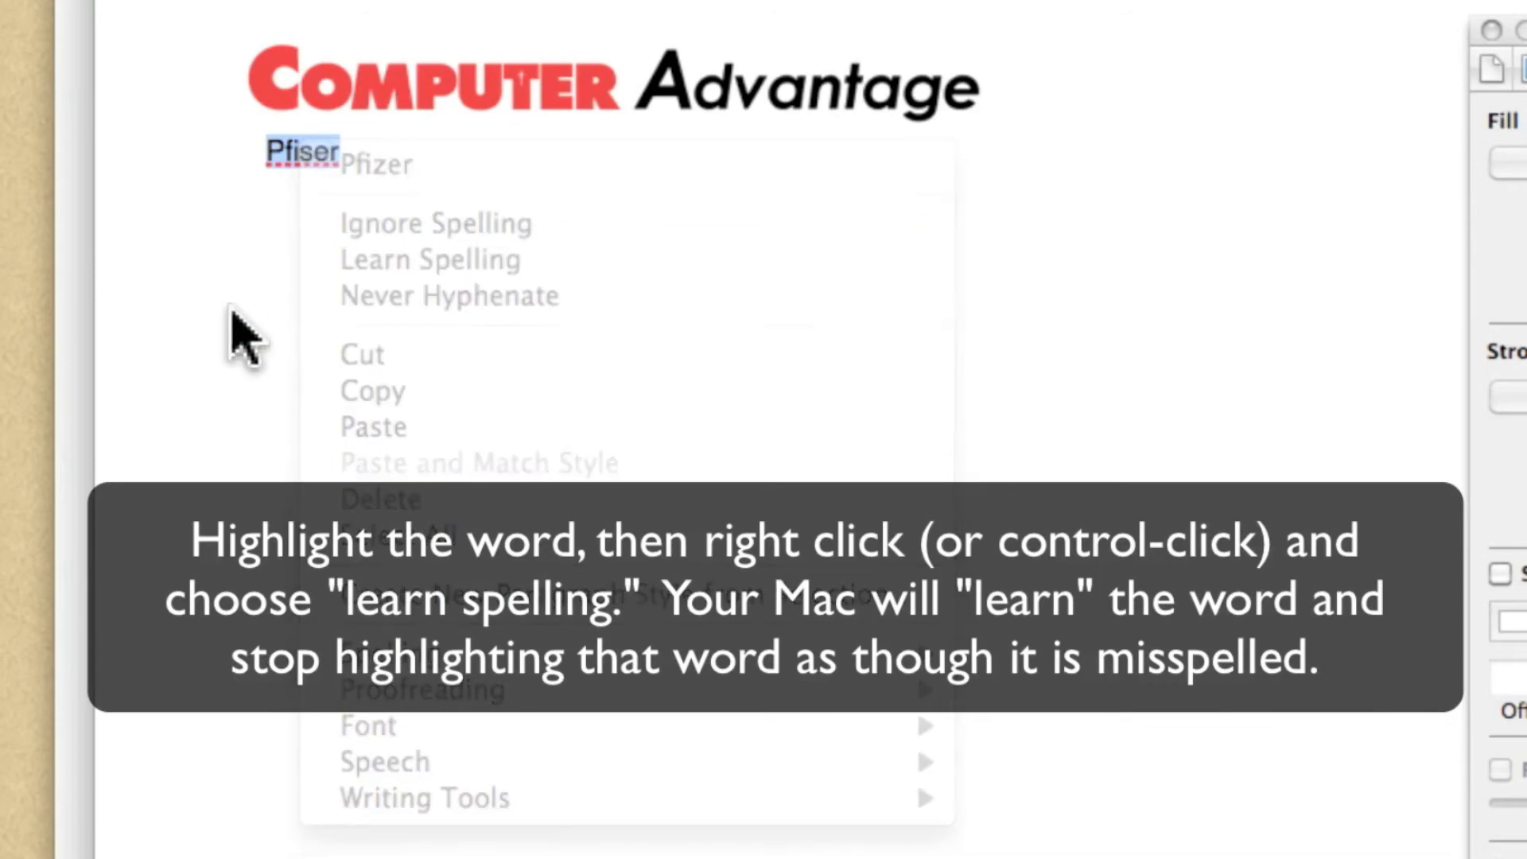
click(429, 259)
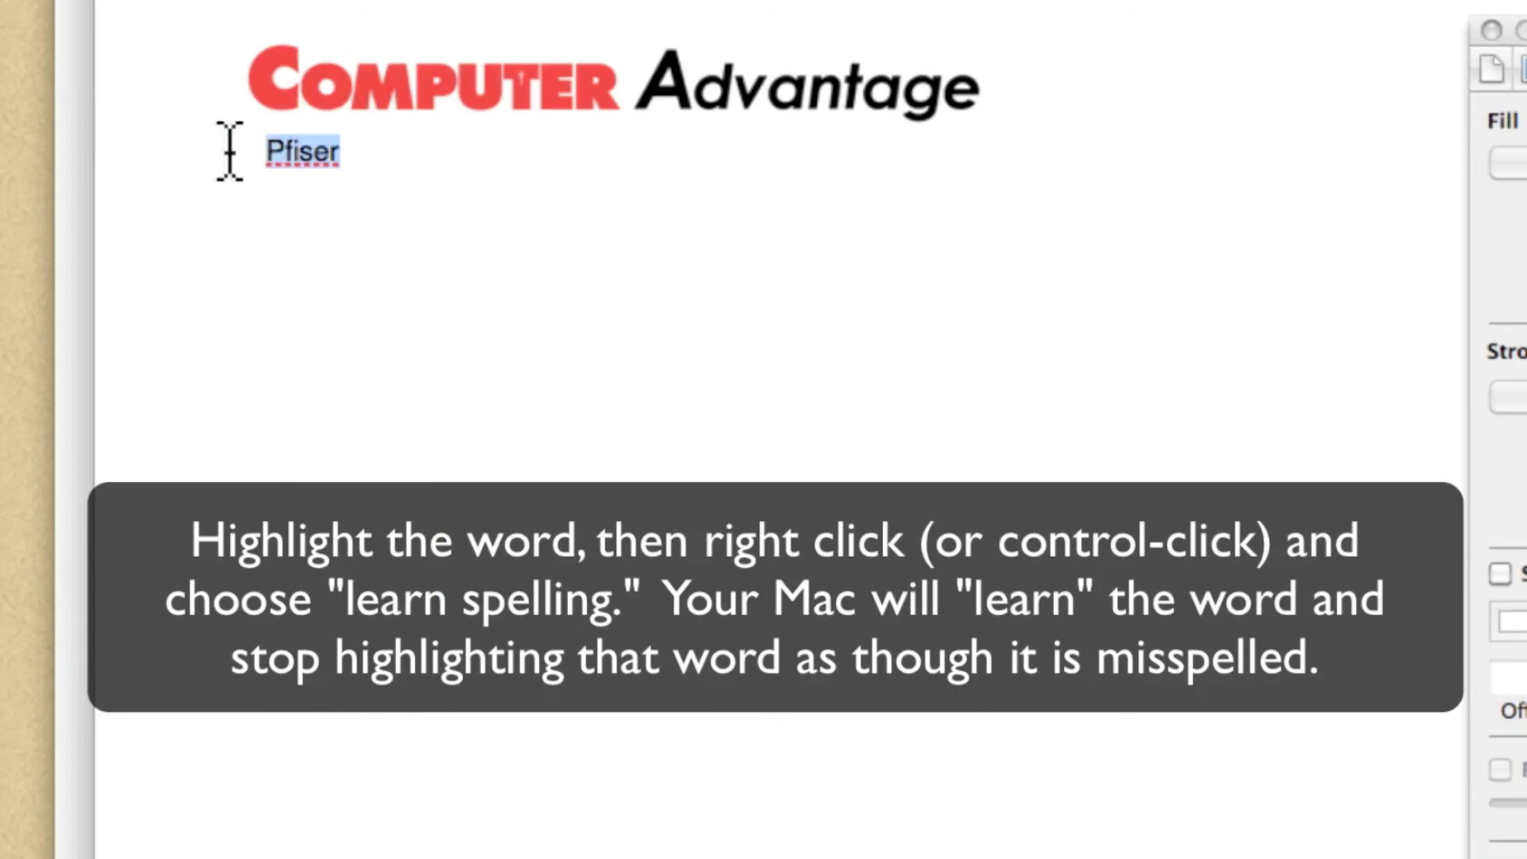
right_click(301, 153)
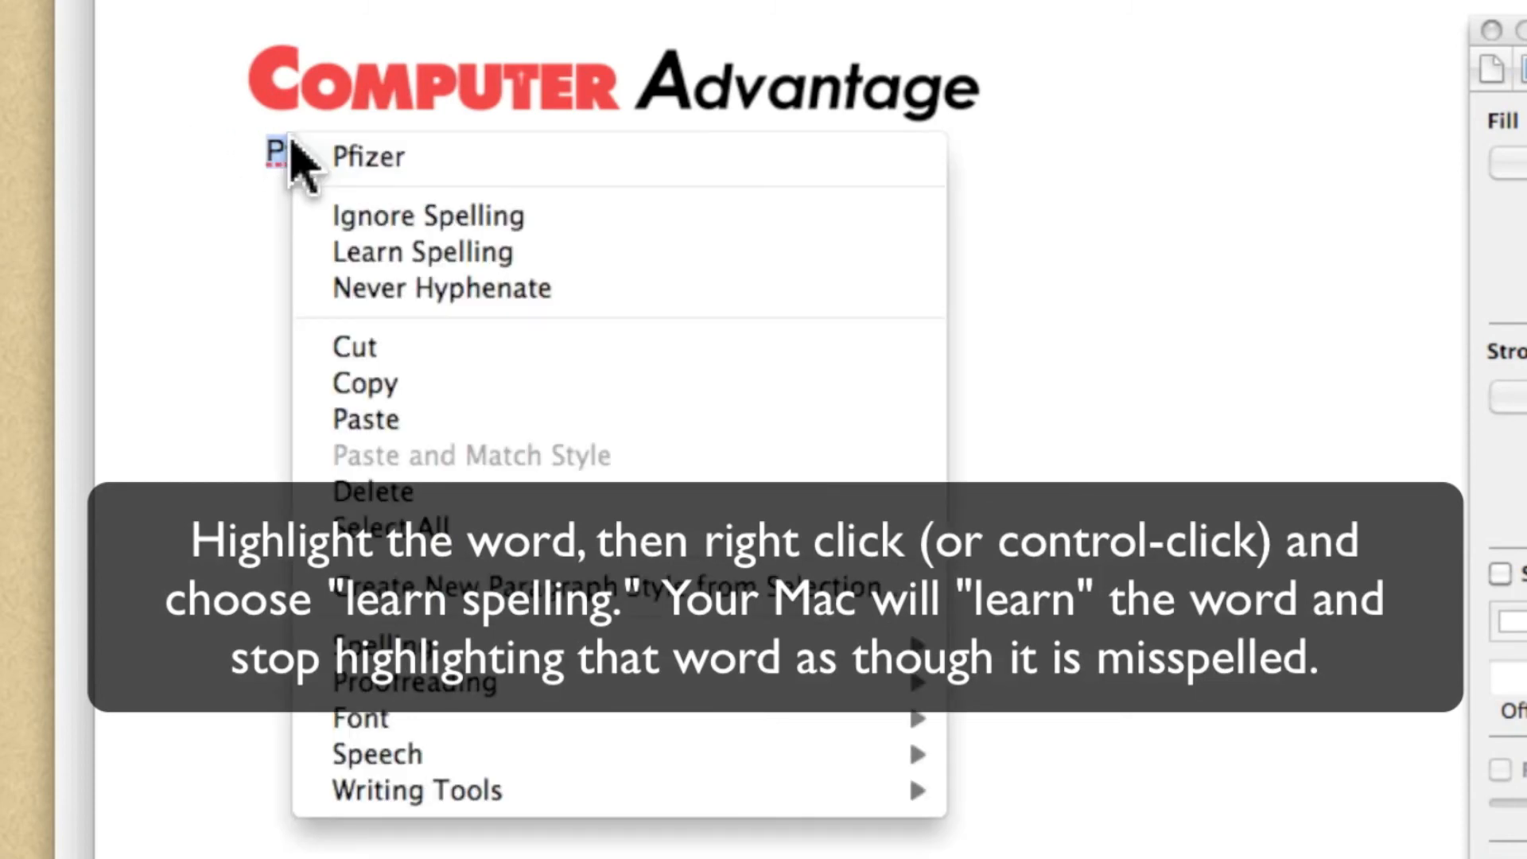